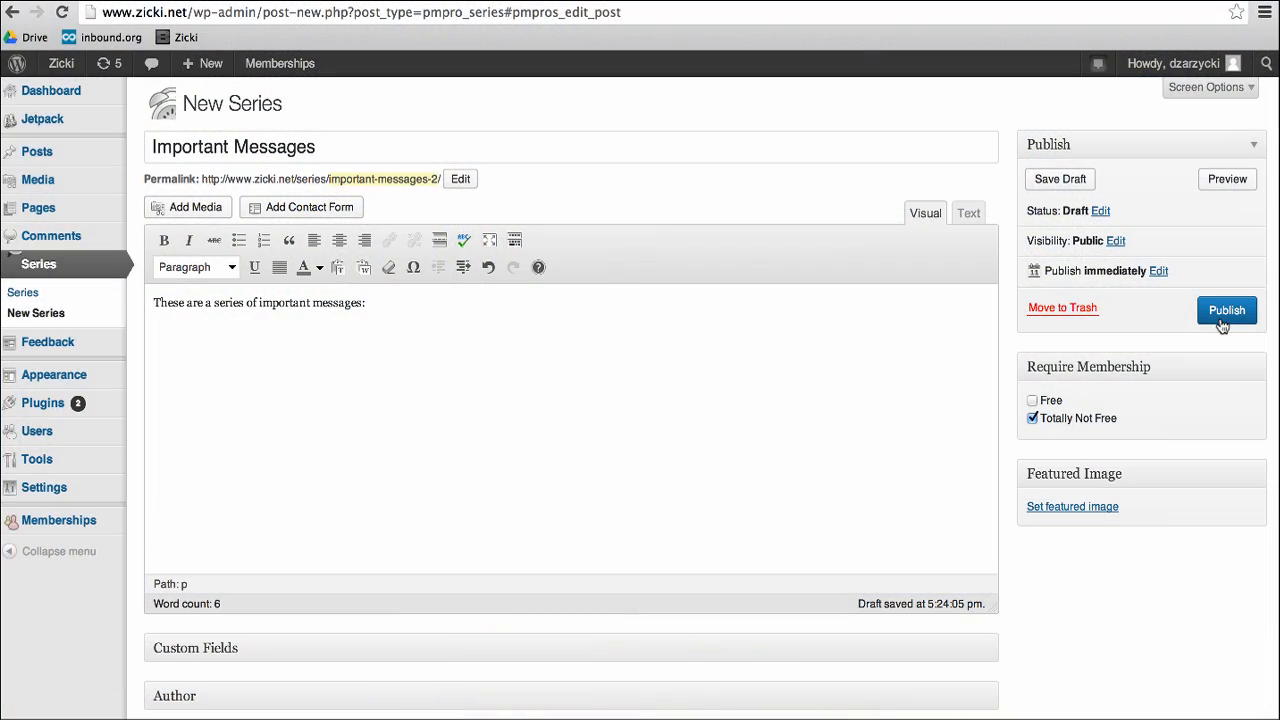
Step: Publish the 'Important Messages' series restricted to the 'Totally Not Free' membership
{"action": "left_click", "coordinate": [1228, 308]}
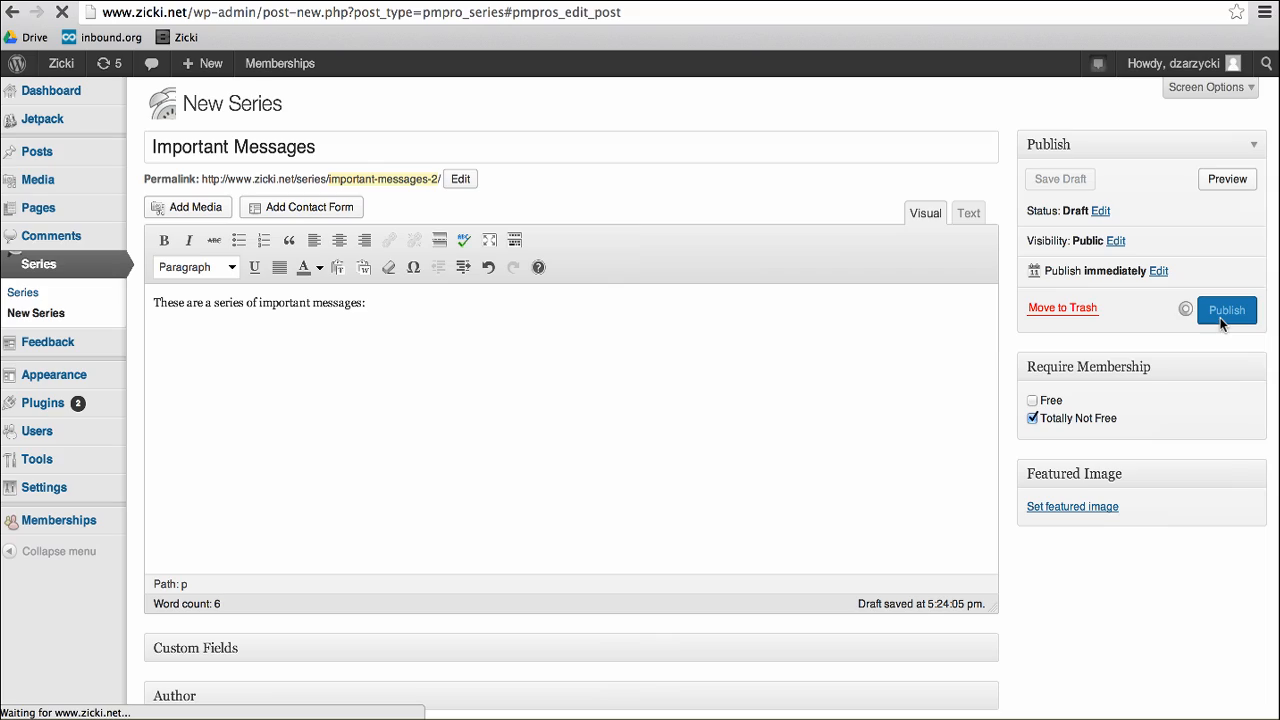
{"action": "left_click", "coordinate": [1228, 308]}
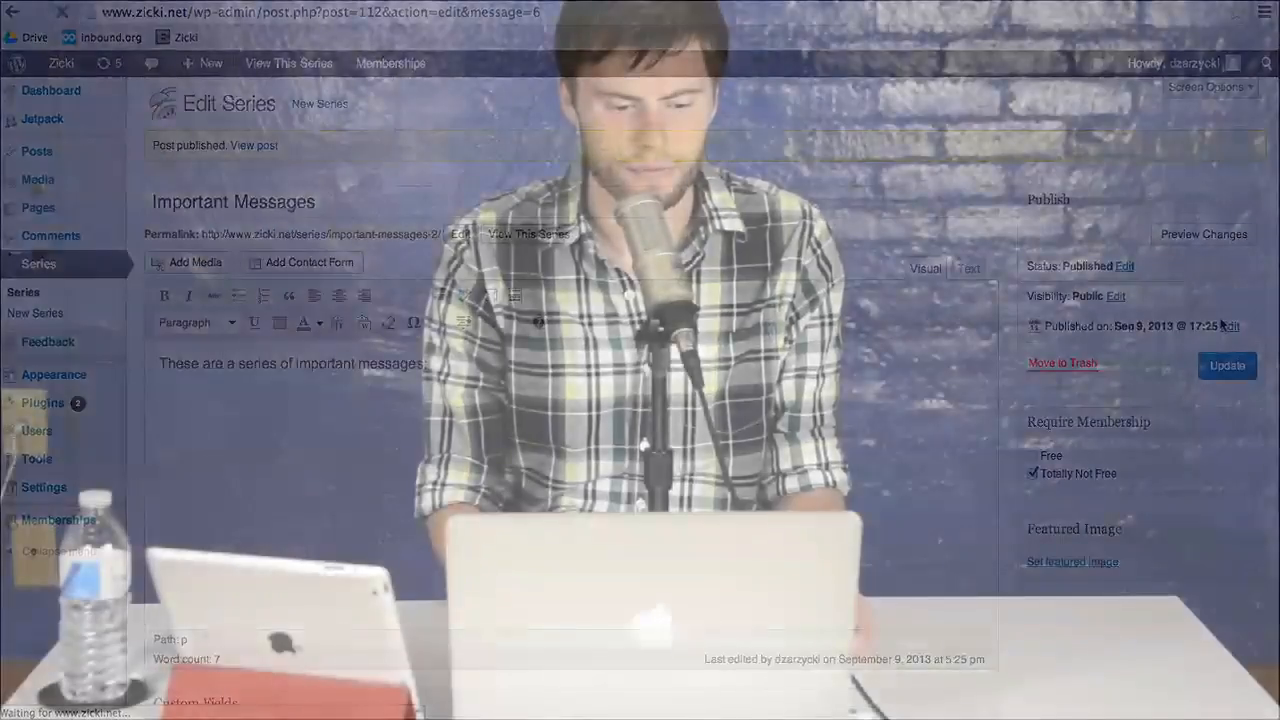